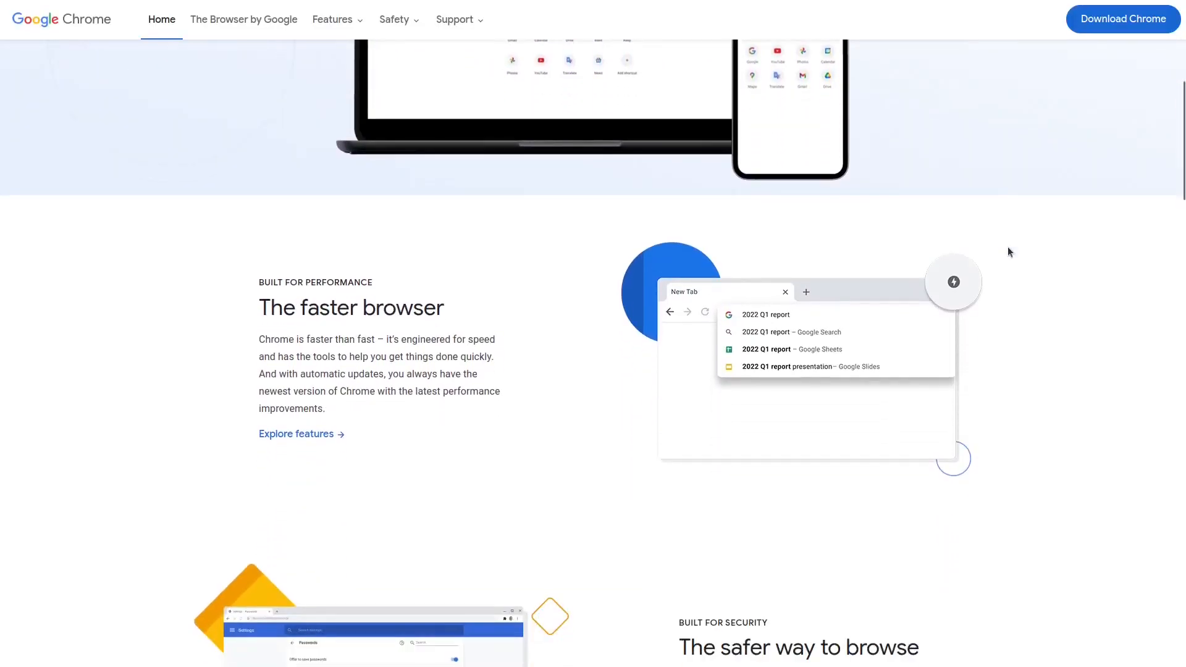
# Scroll down through the google.com/chrome product page in Firefox
pyautogui.scroll(-3)
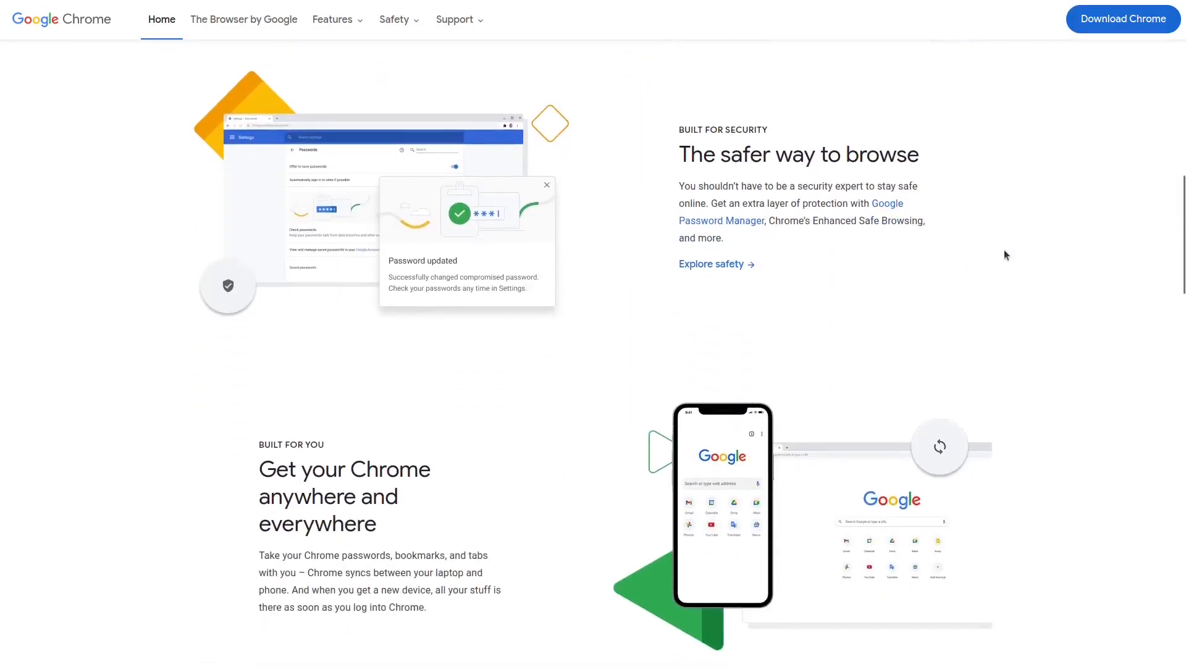
pyautogui.scroll(-3)
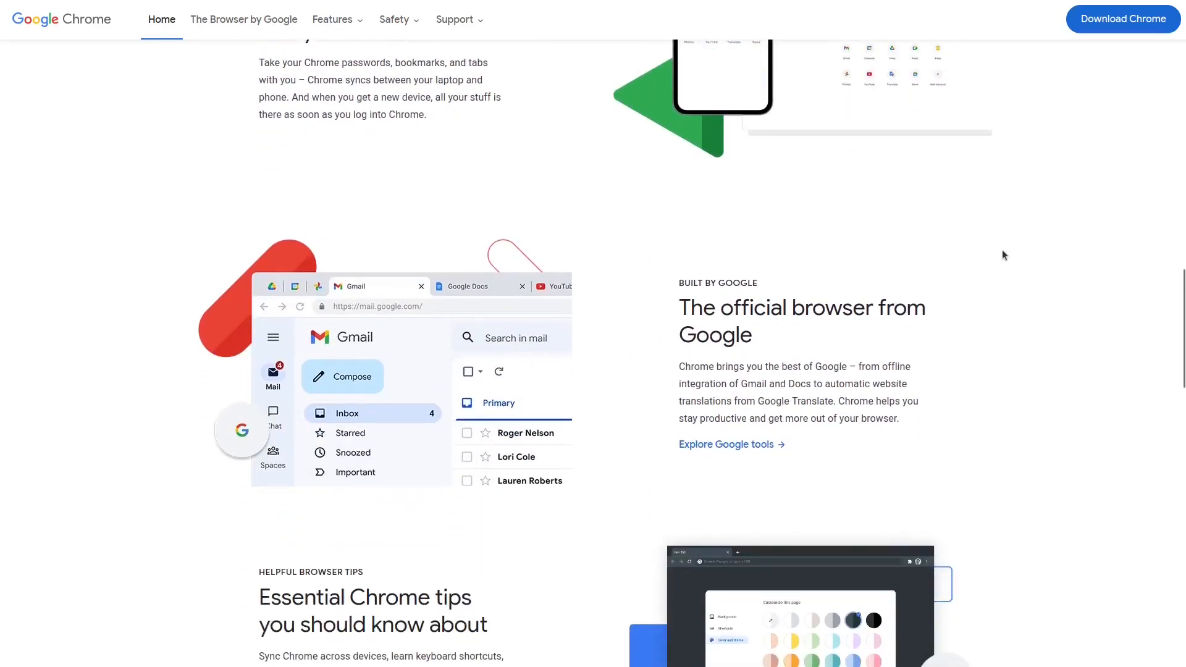
pyautogui.scroll(-3)
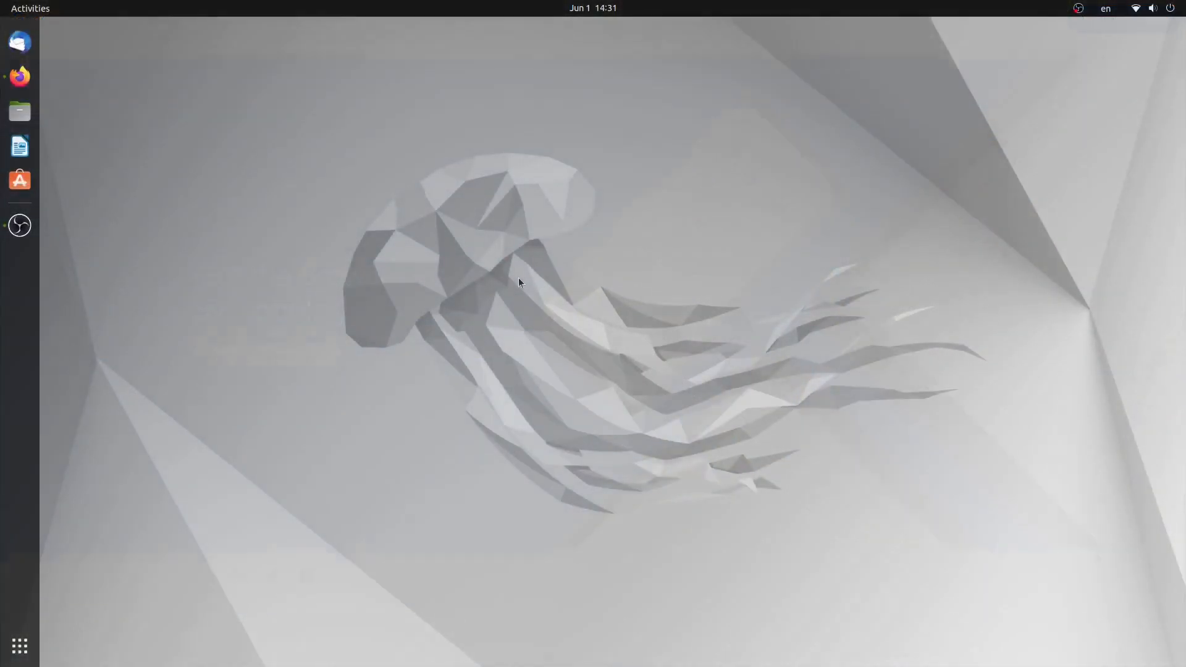
# Restore and maximize Firefox, then download Chrome as the 64 bit .deb package, accepting the terms
pyautogui.click(19, 77)
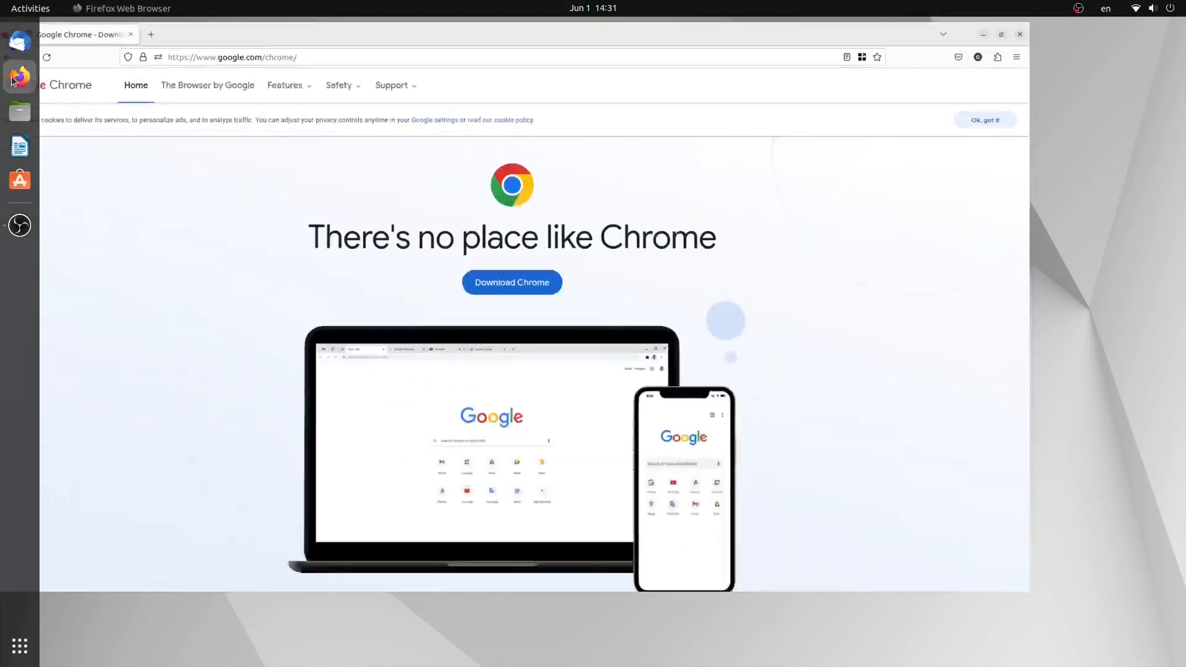
pyautogui.click(1000, 34)
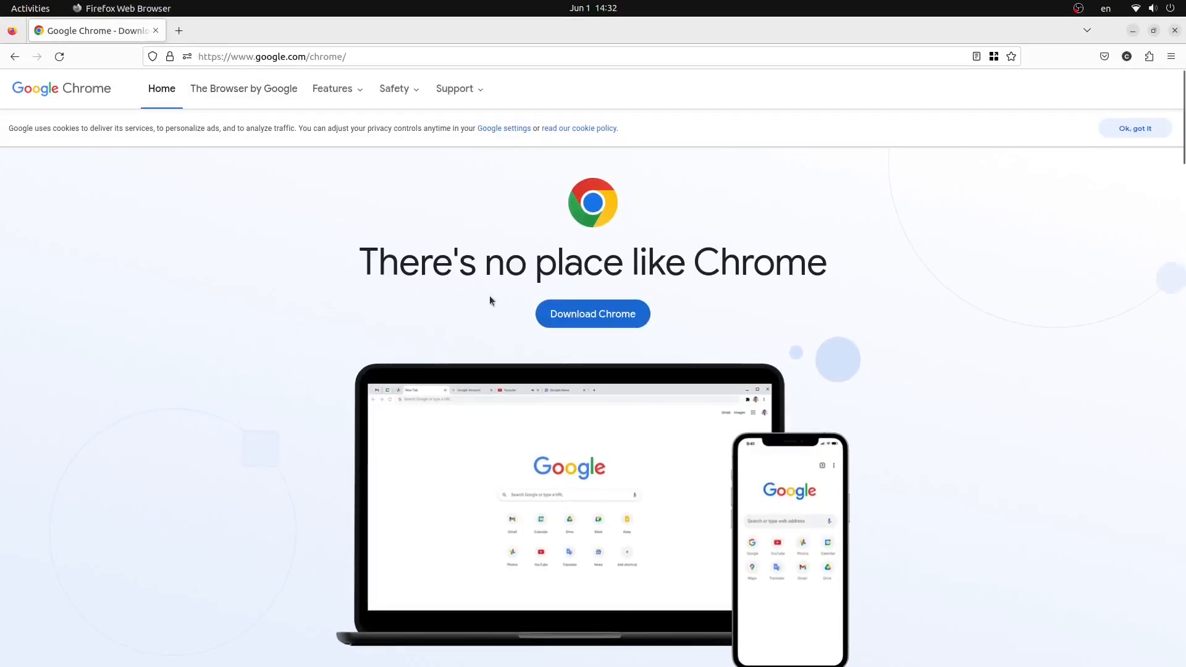
pyautogui.click(592, 312)
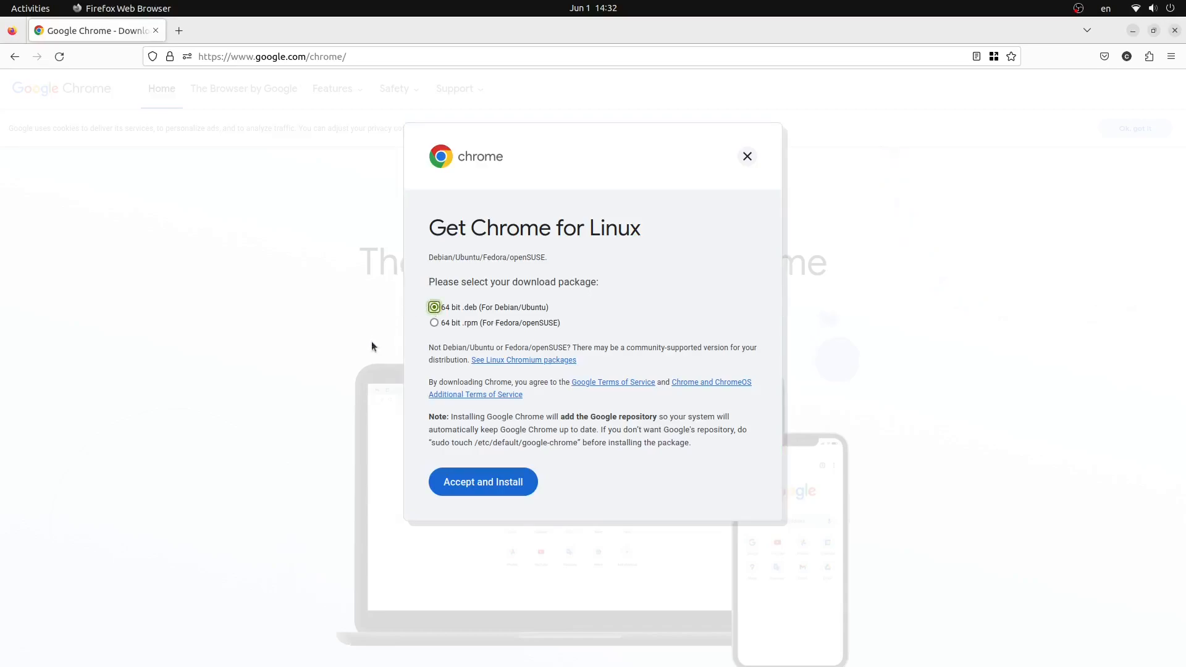
pyautogui.click(483, 481)
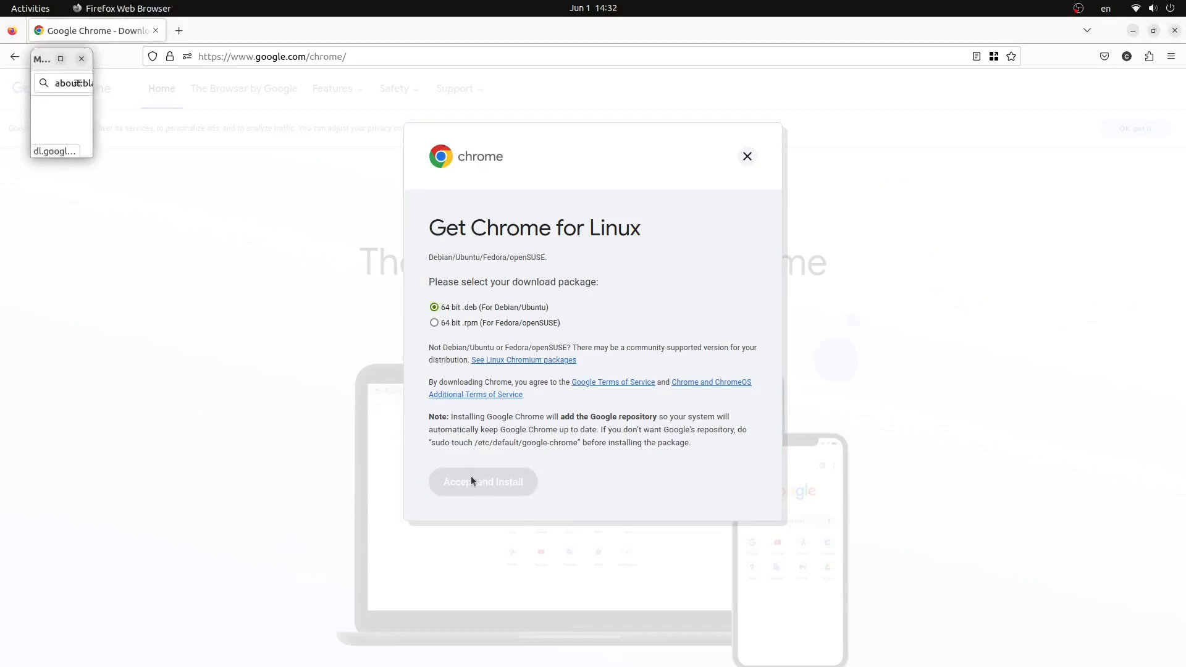
pyautogui.click(482, 481)
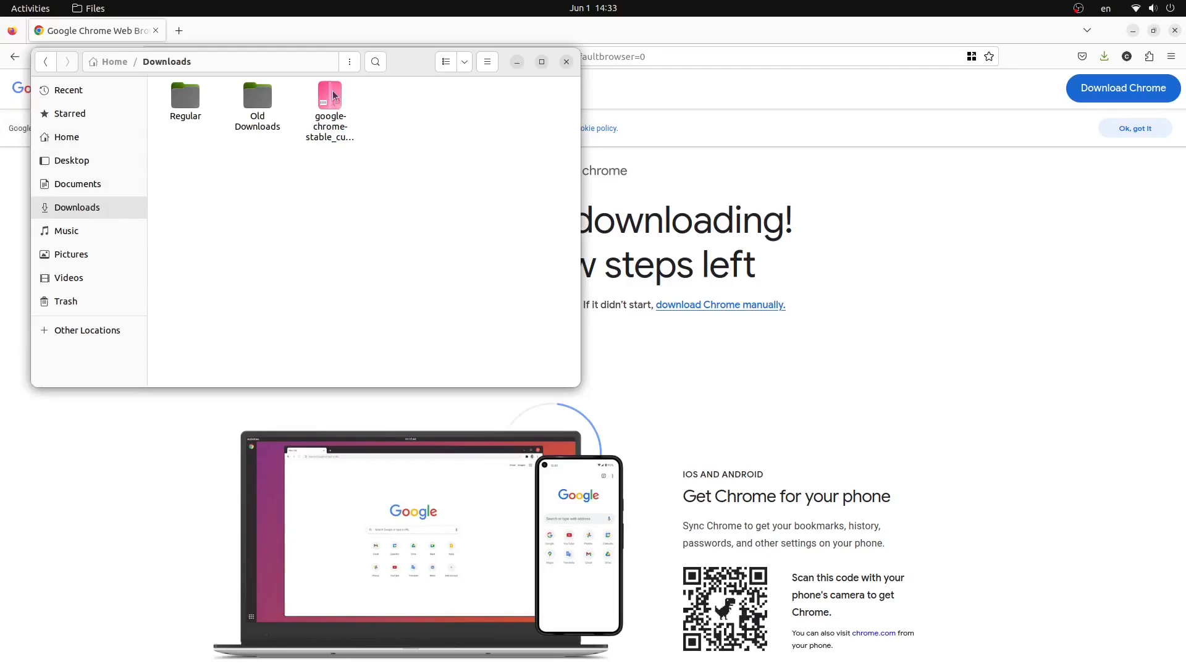
# Open google-chrome-stable_current_amd64.deb from Downloads with Software Install via Open With Other Application
pyautogui.rightClick(328, 96)
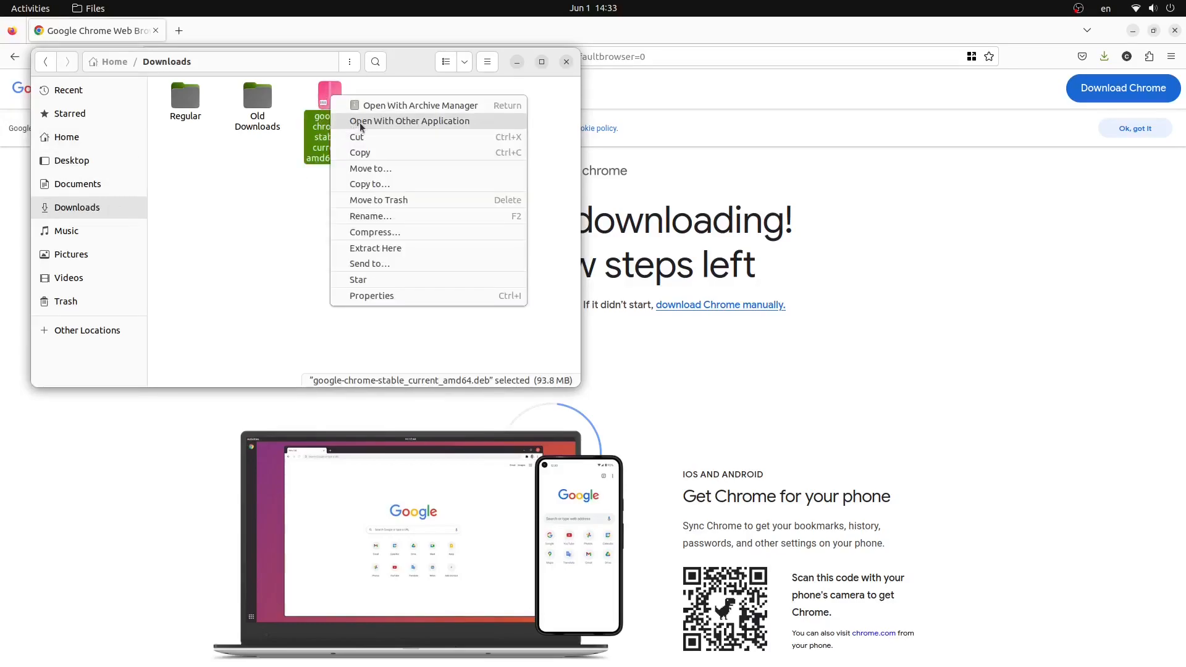
pyautogui.click(409, 121)
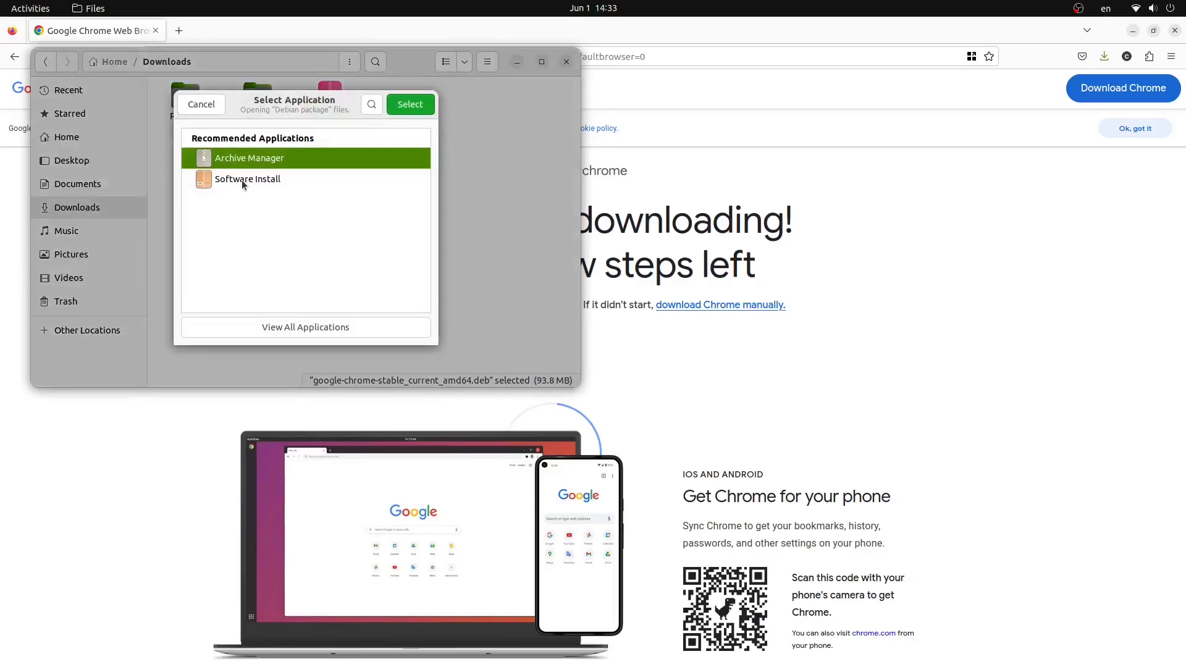
pyautogui.click(247, 179)
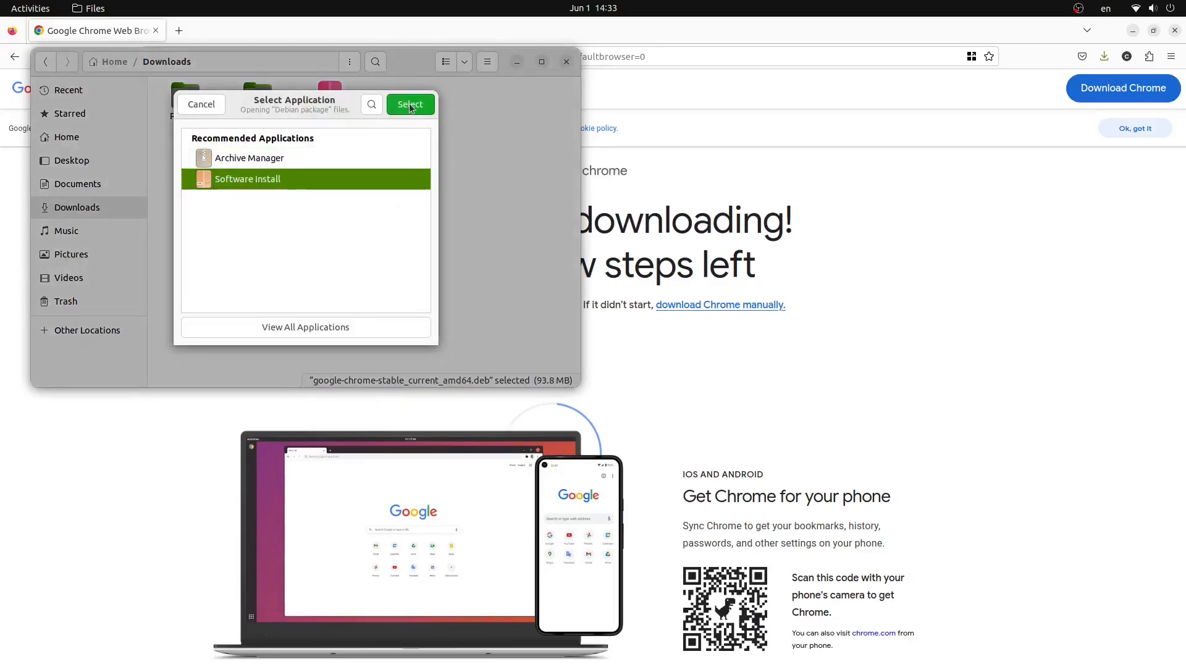
pyautogui.click(410, 104)
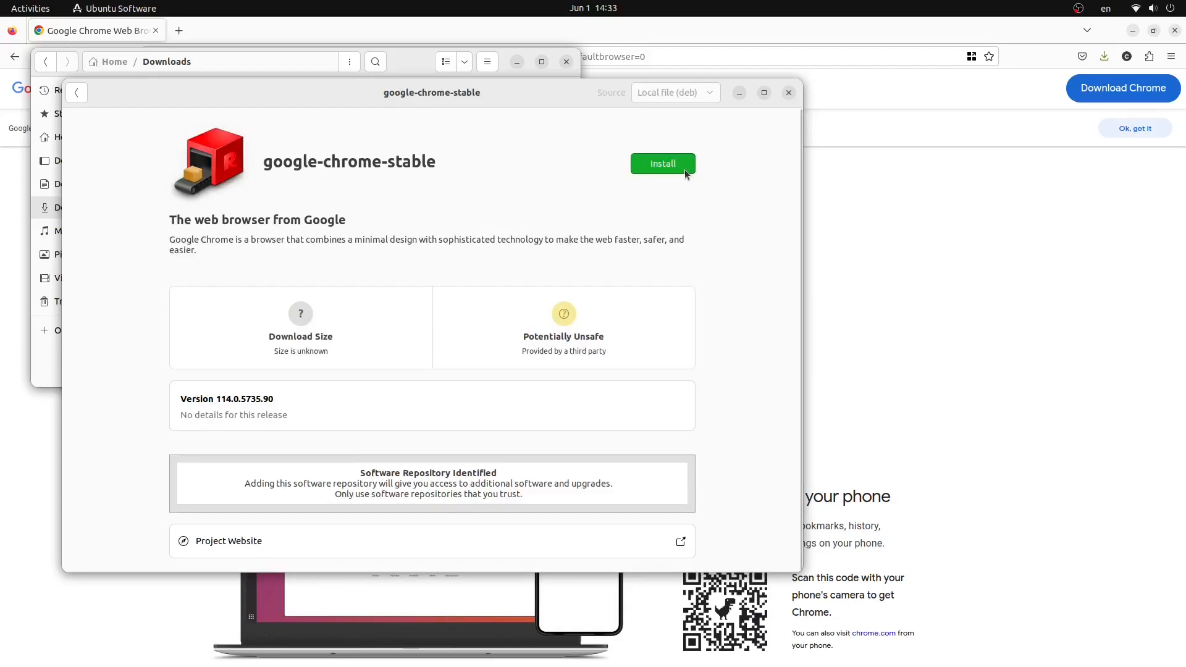
# Install google-chrome-stable, authenticating with the account password when prompted
pyautogui.click(662, 163)
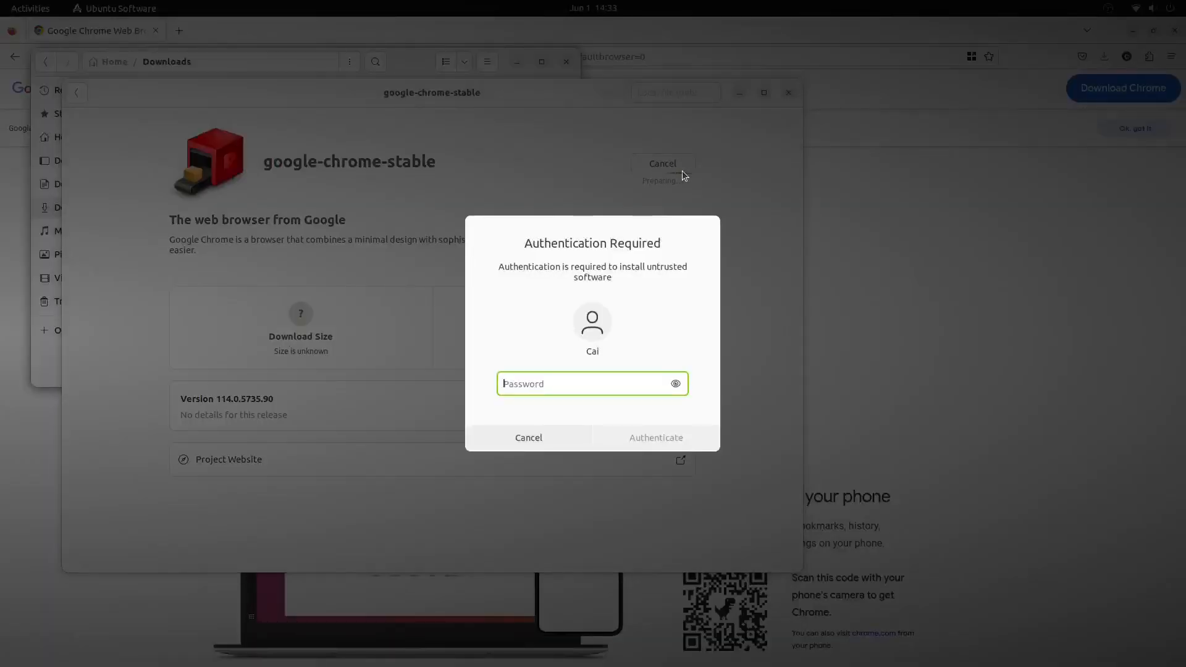
pyautogui.write('password')
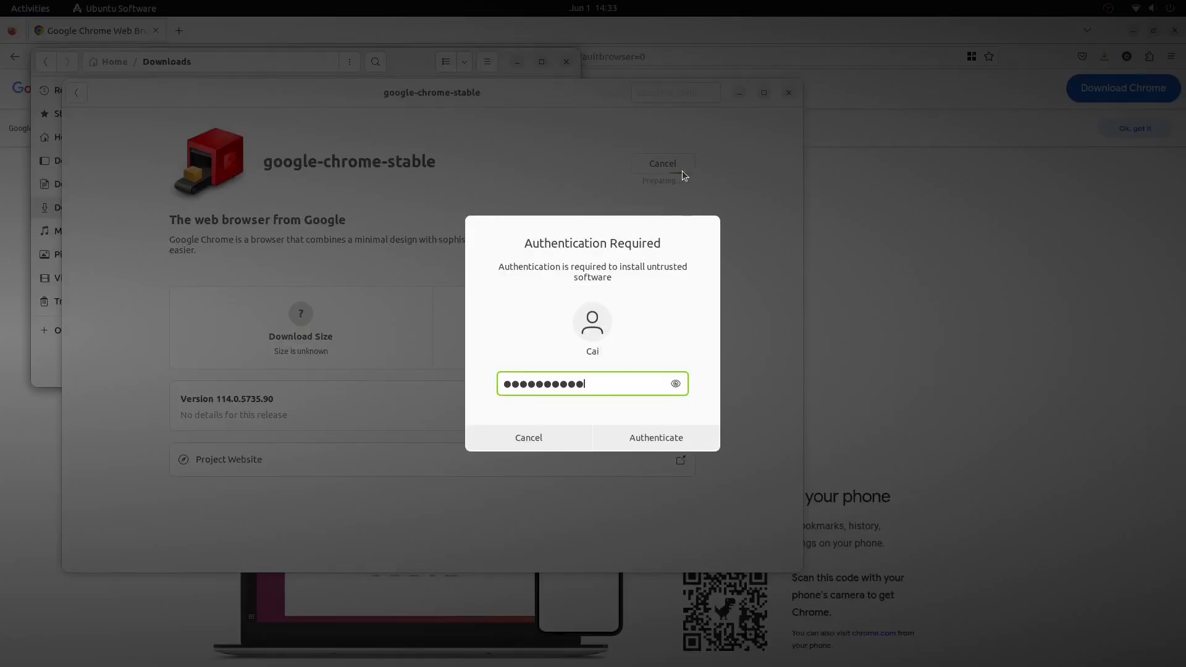
pyautogui.click(654, 437)
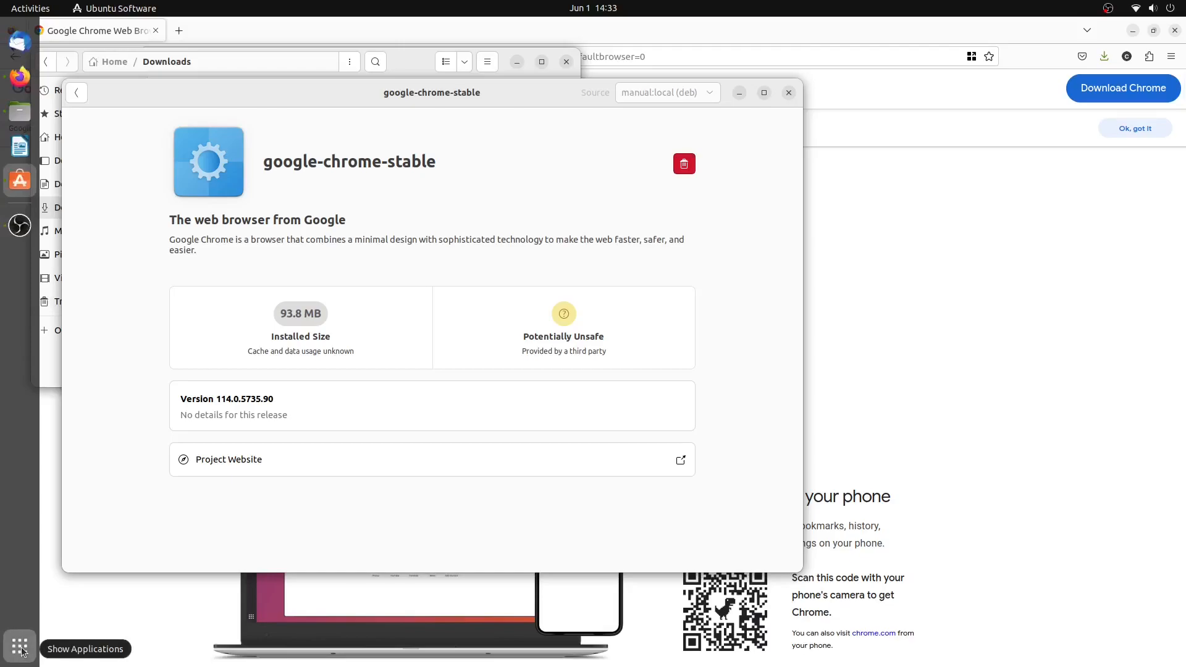
# Launch Google Chrome from the applications grid with default-browser and usage-statistics options unchecked
pyautogui.click(19, 649)
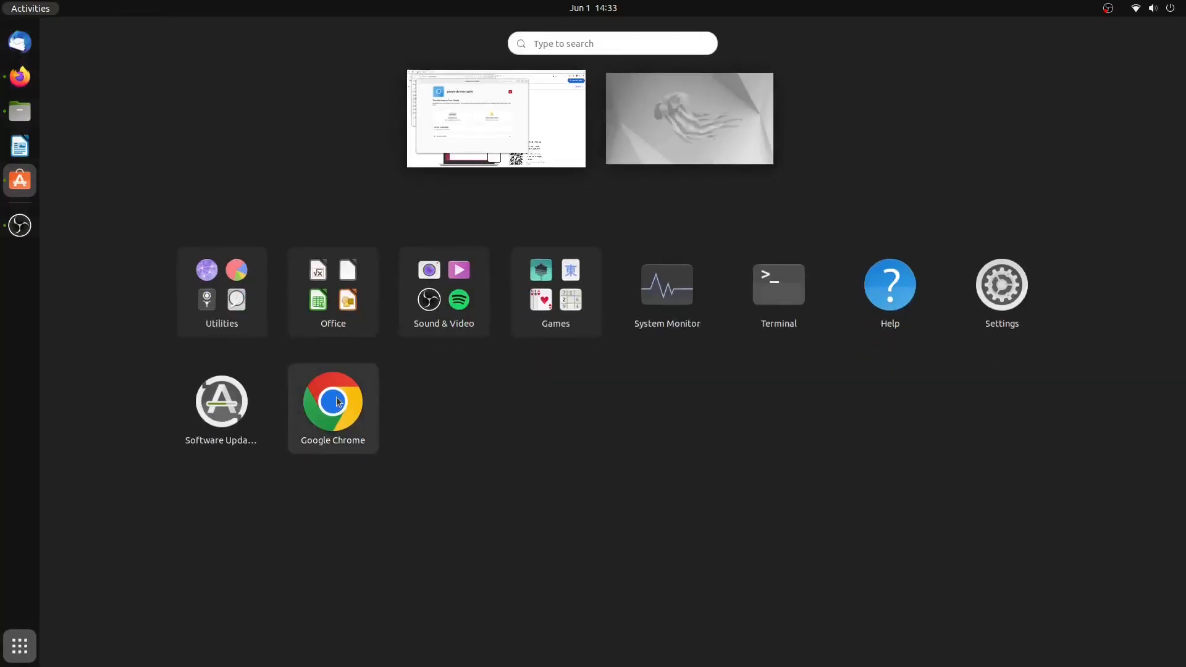
pyautogui.click(333, 400)
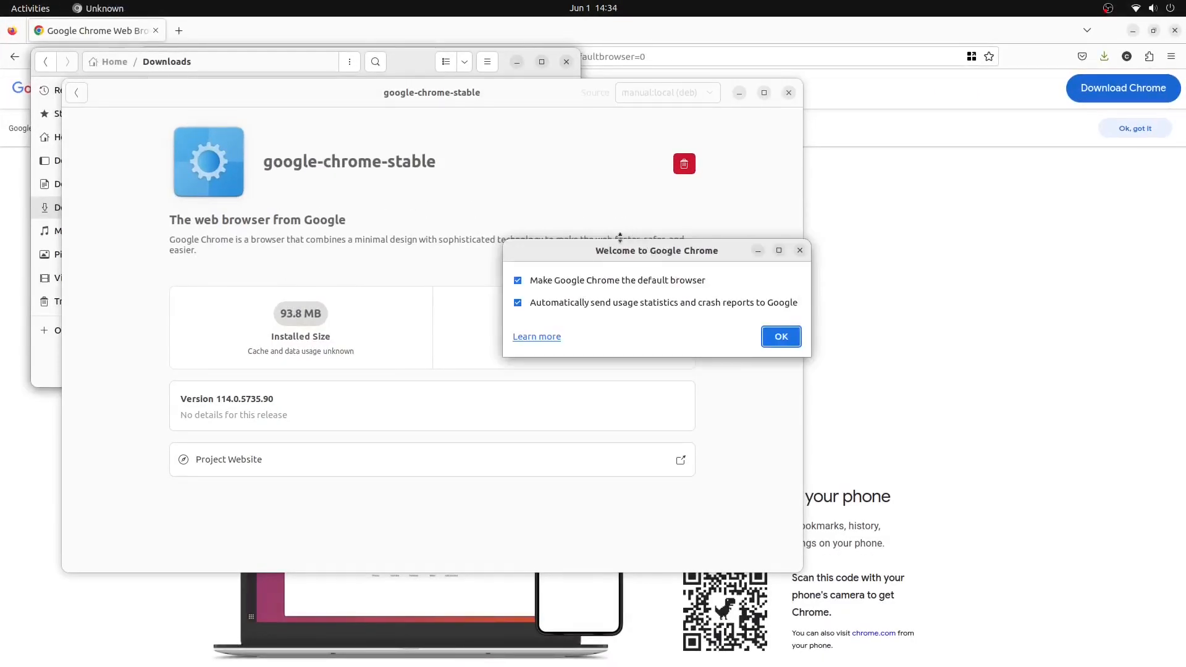
pyautogui.click(517, 281)
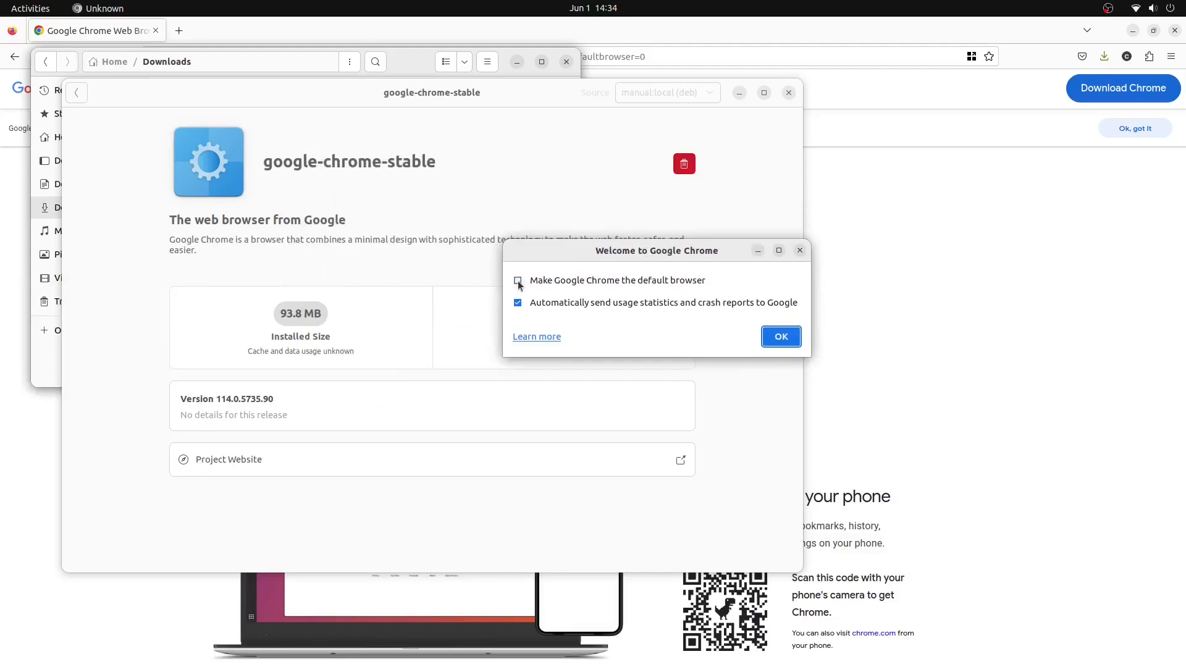
pyautogui.click(517, 302)
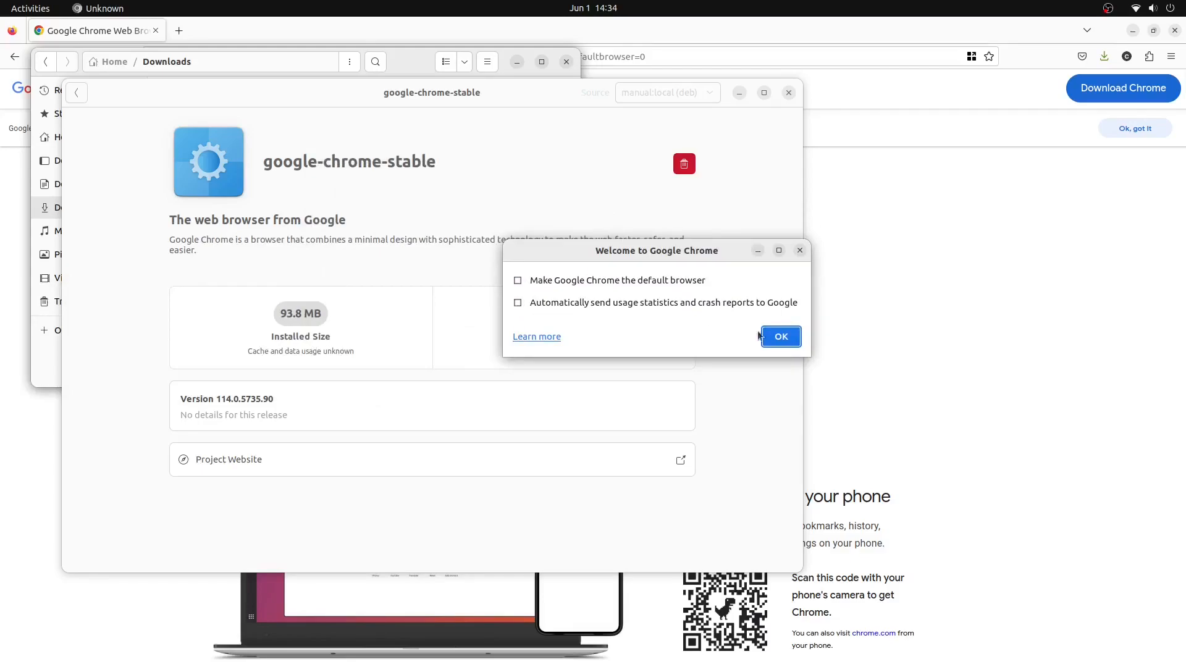
pyautogui.click(781, 336)
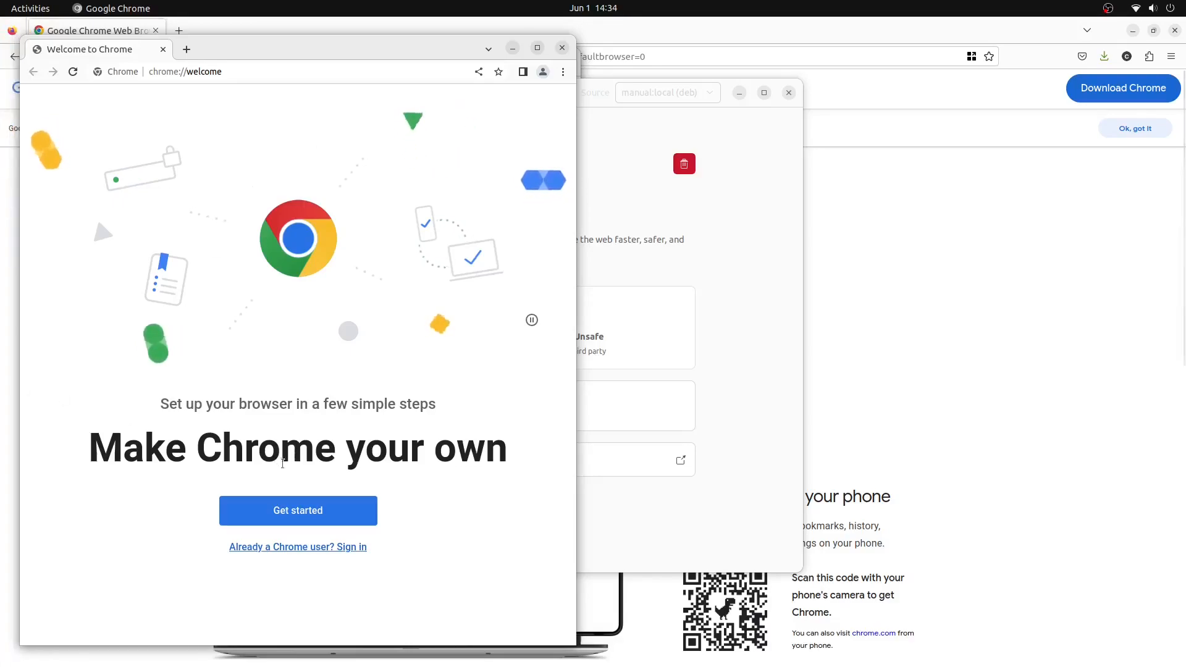
# Get started with Chrome setup and deselect Maps, keeping Gmail and YouTube bookmarked
pyautogui.click(297, 511)
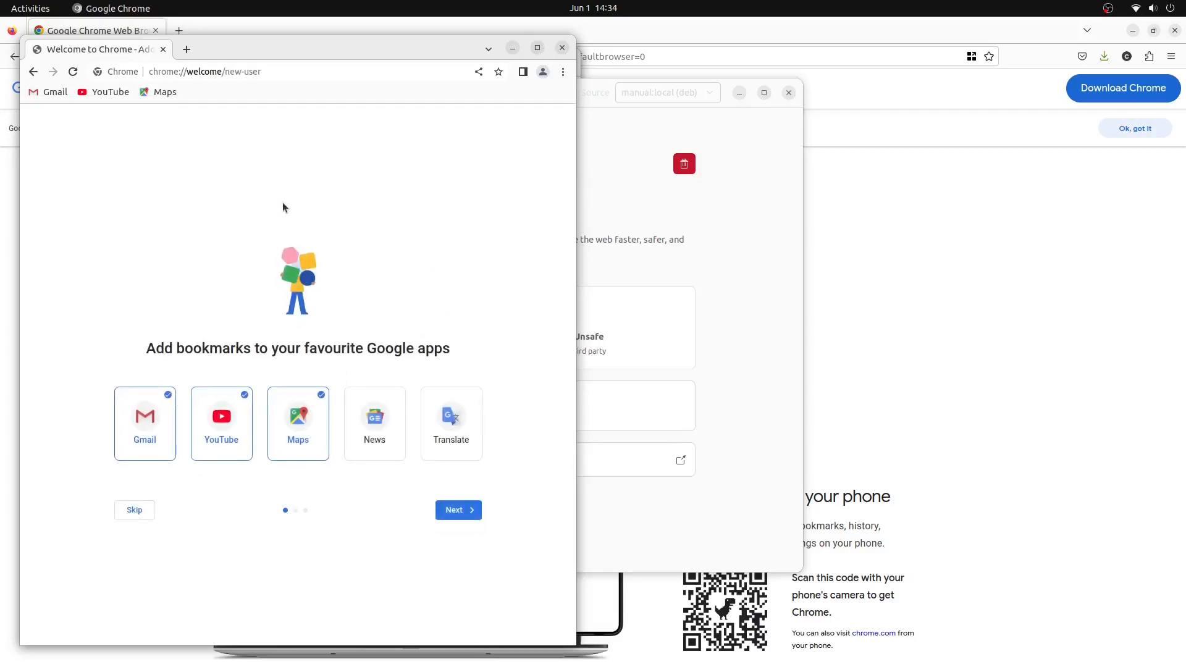
pyautogui.click(298, 422)
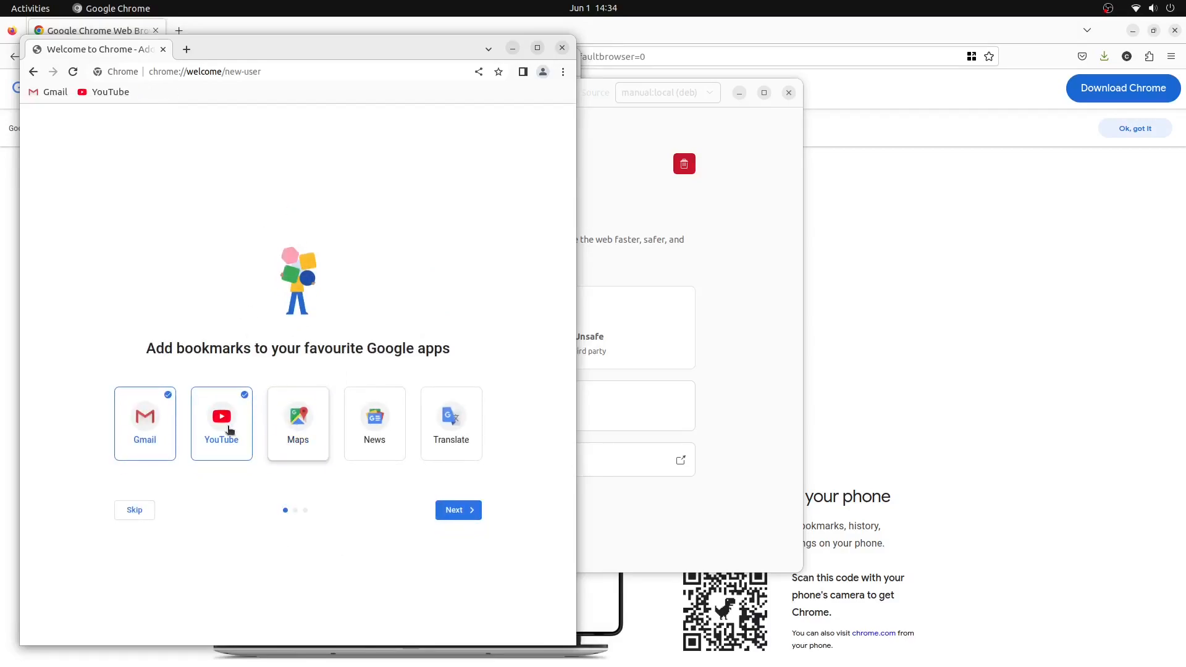